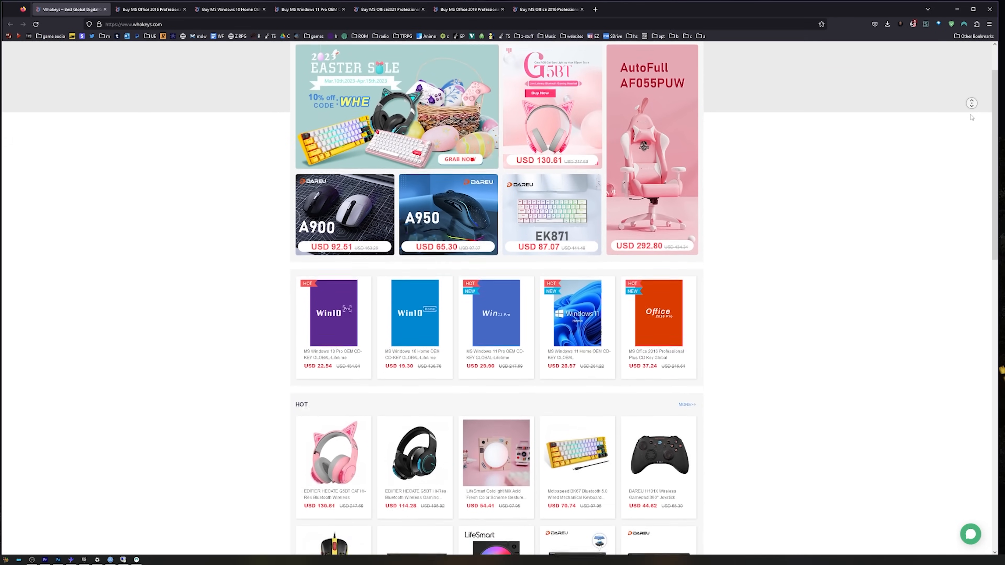
- Scroll down through the Whokeys product page listing
scroll(down, 3)
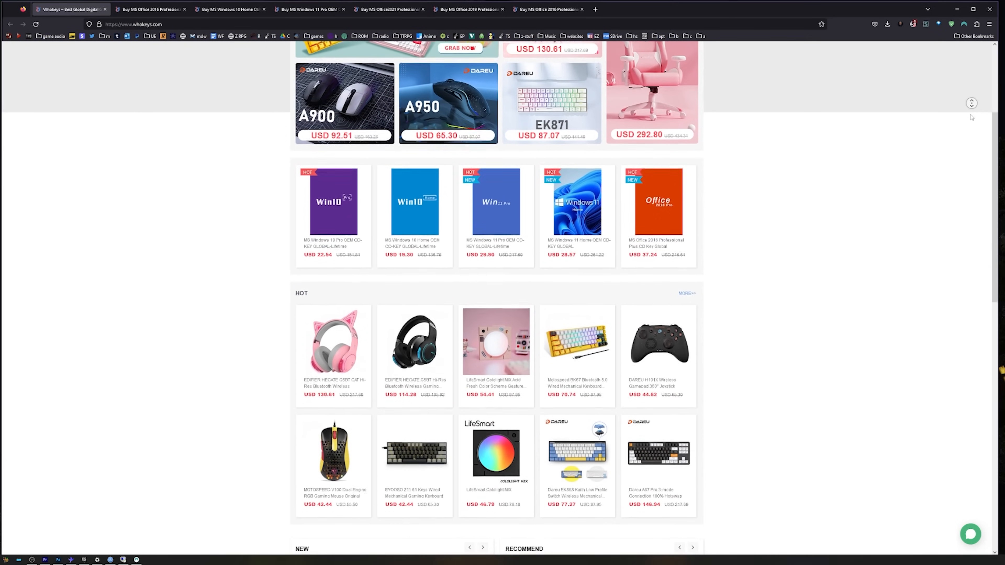
scroll(down, 3)
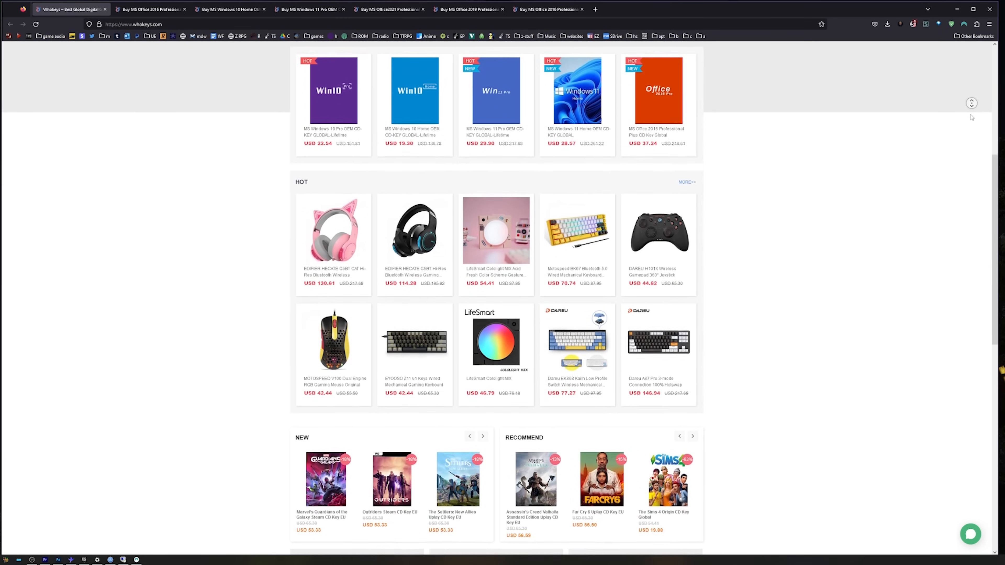
scroll(down, 3)
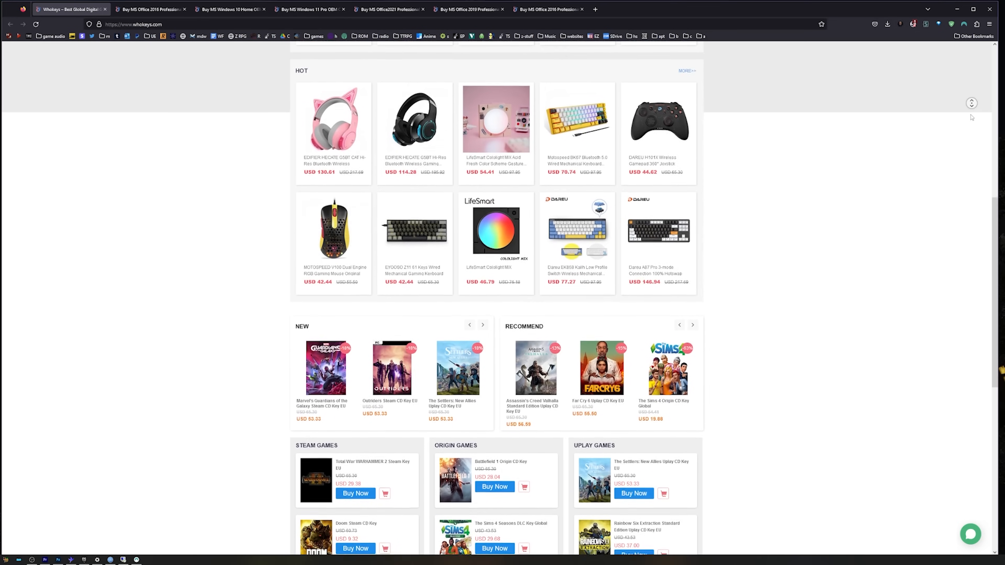
scroll(down, 3)
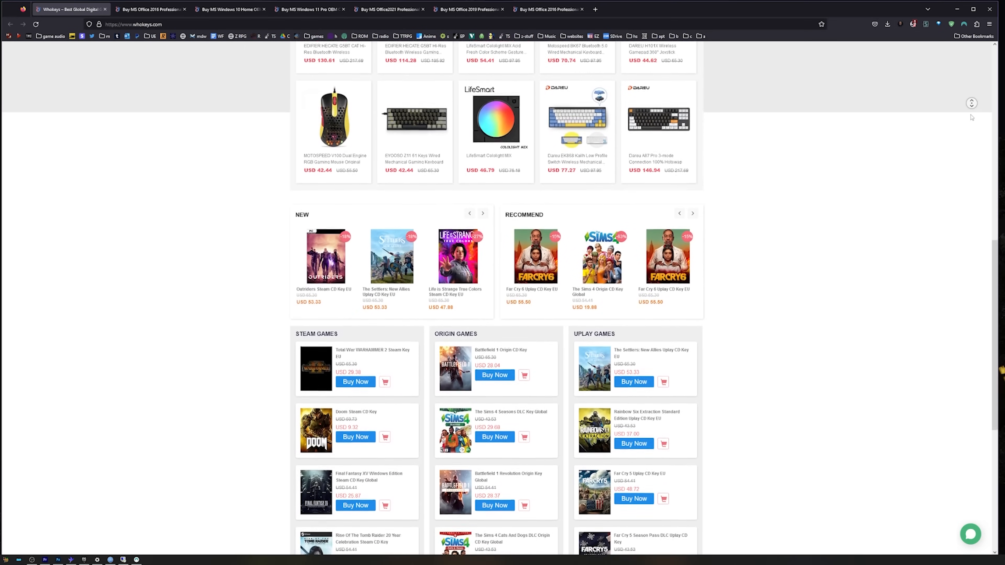
scroll(down, 3)
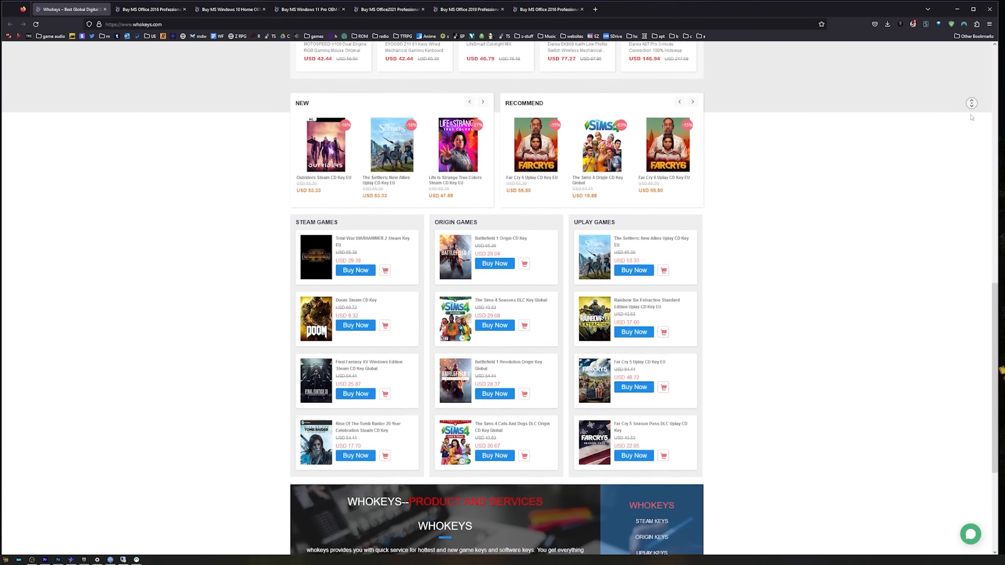
scroll(down, 3)
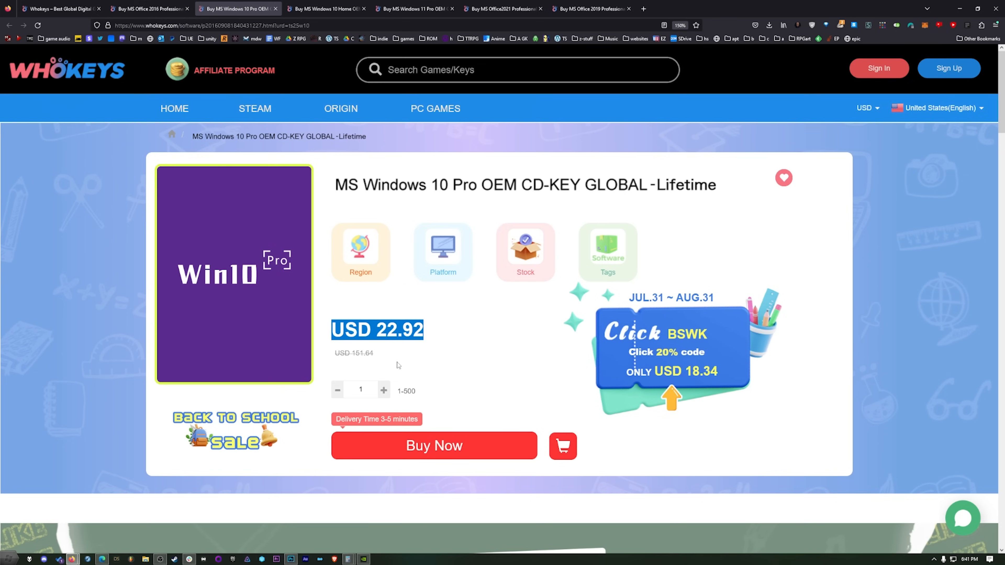
mouse_move(260, 392)
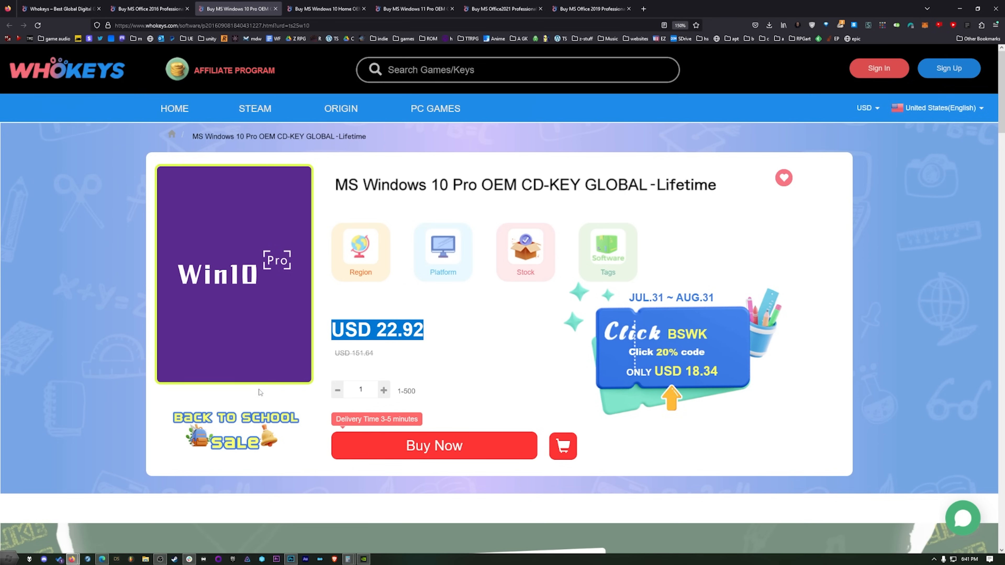
mouse_move(422, 321)
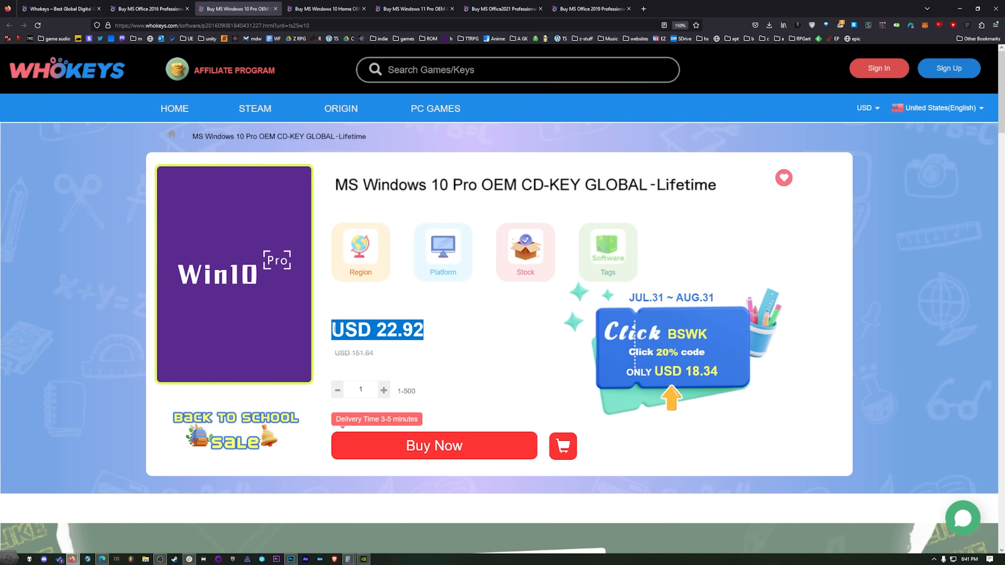
mouse_move(368, 314)
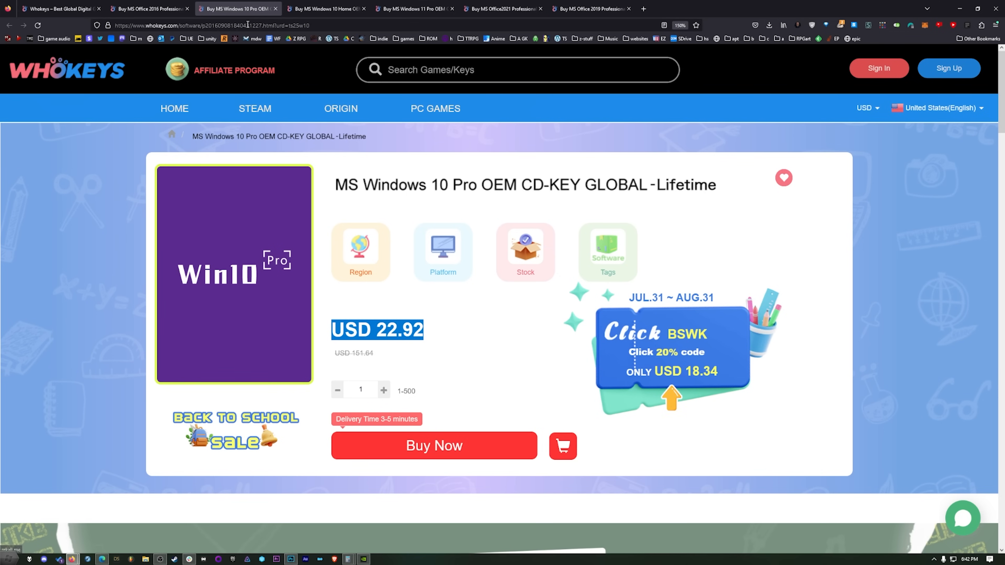
- Browse the Windows 10 Home, Windows 11 Pro, Office 2021 and Office 2016 key pages, ending on Windows 10 Pro
click(326, 8)
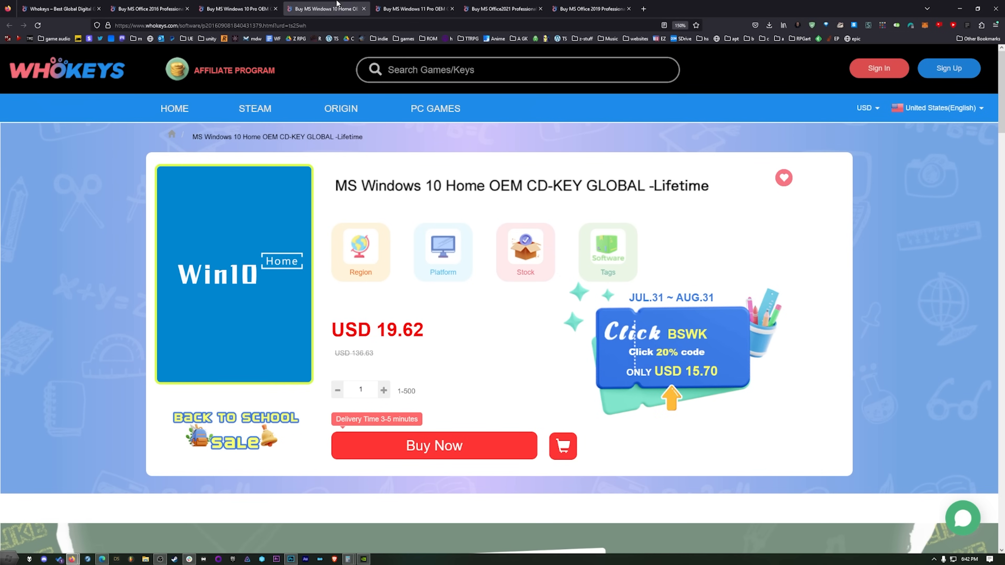
click(414, 8)
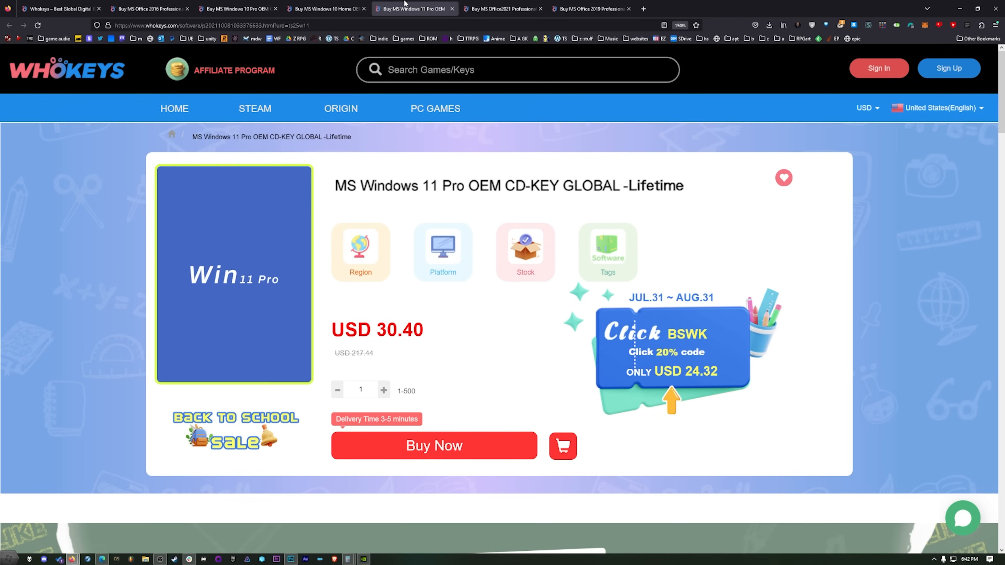
click(237, 8)
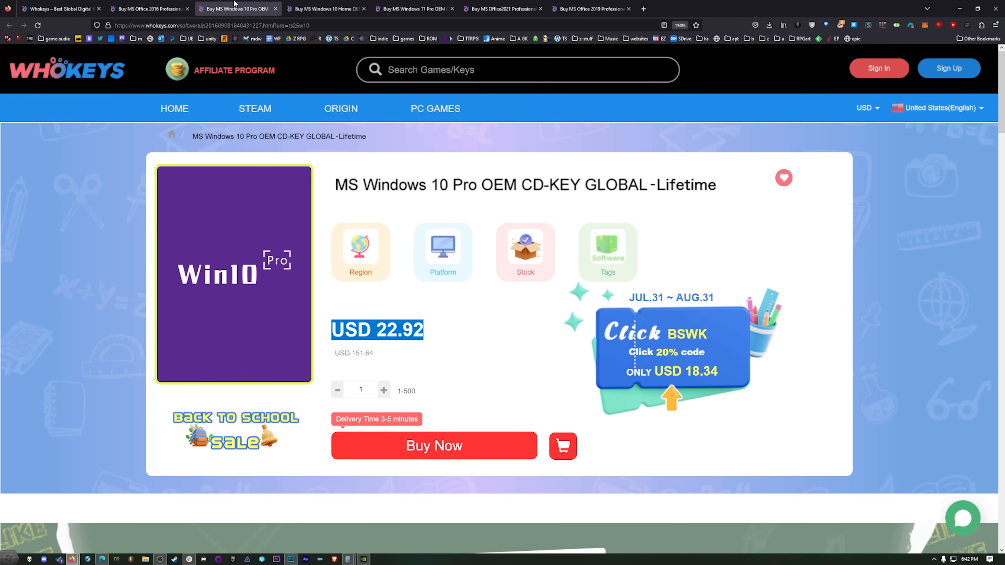
click(414, 8)
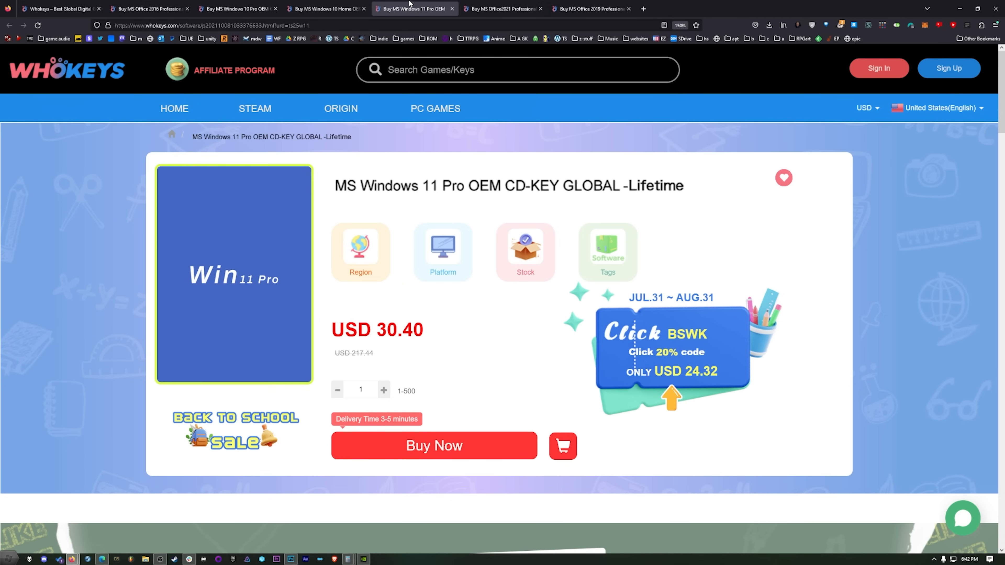
click(504, 9)
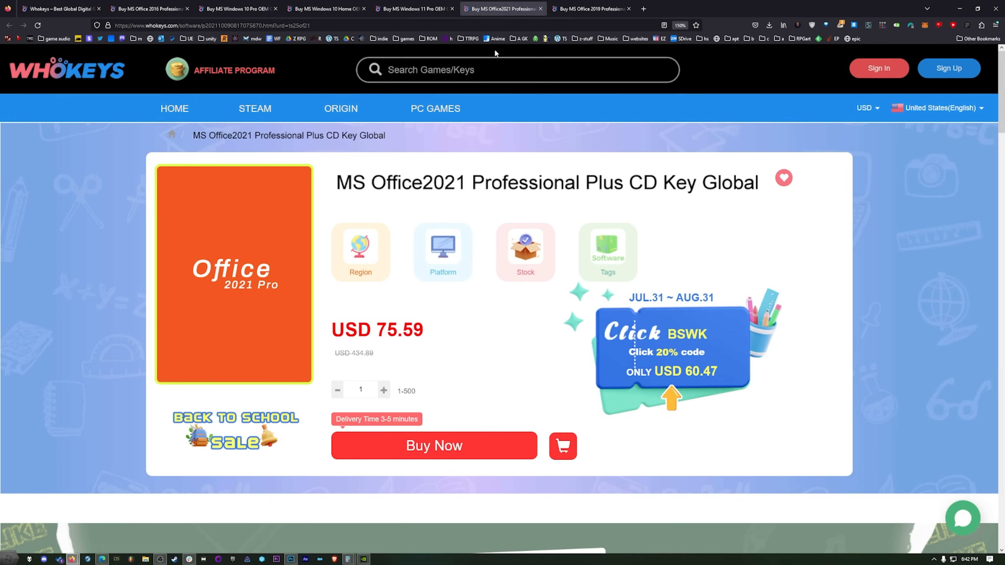
click(589, 8)
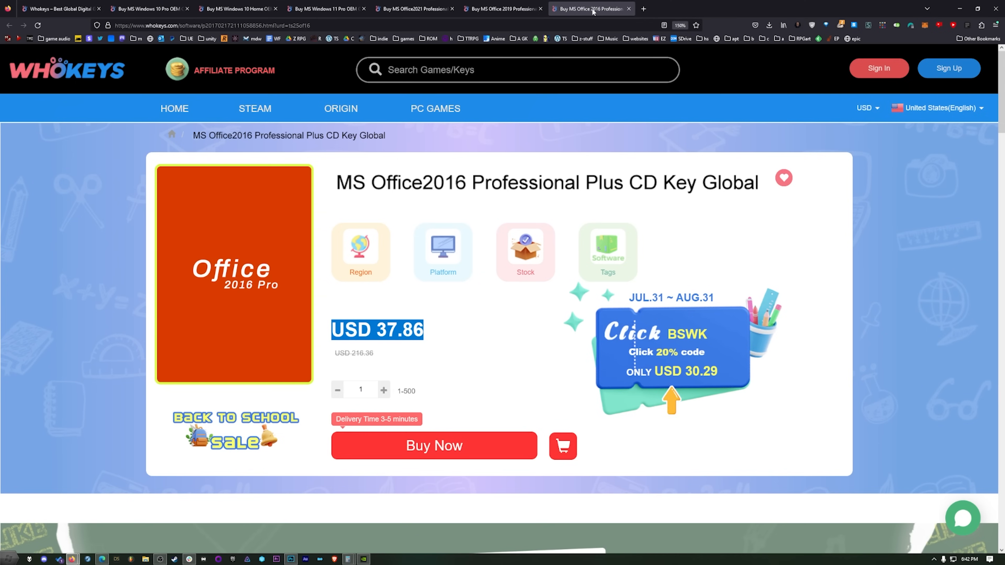
click(237, 8)
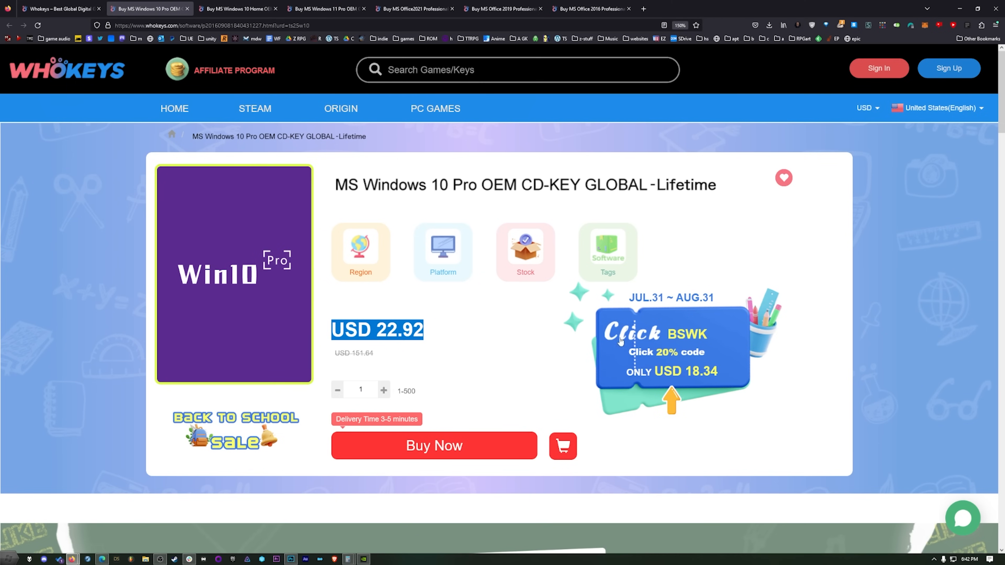
- Apply the ts25 promotion code to the order and go to the account profile page
scroll(down, 3)
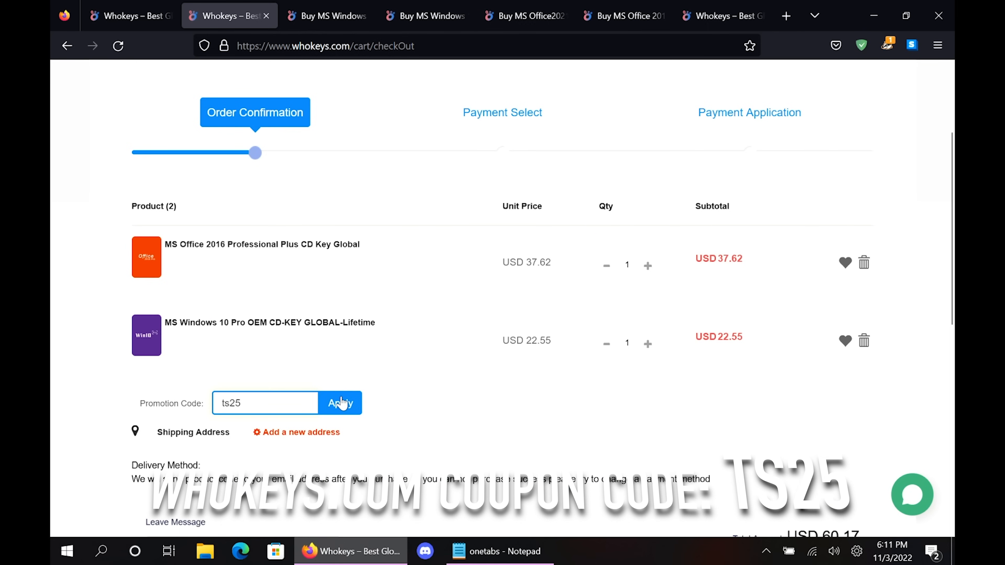
click(340, 403)
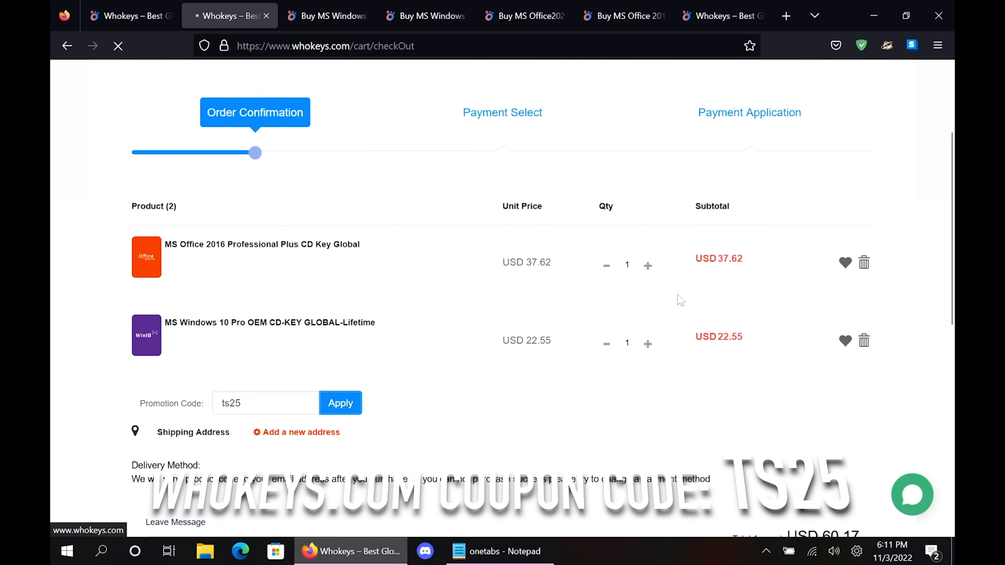
click(340, 402)
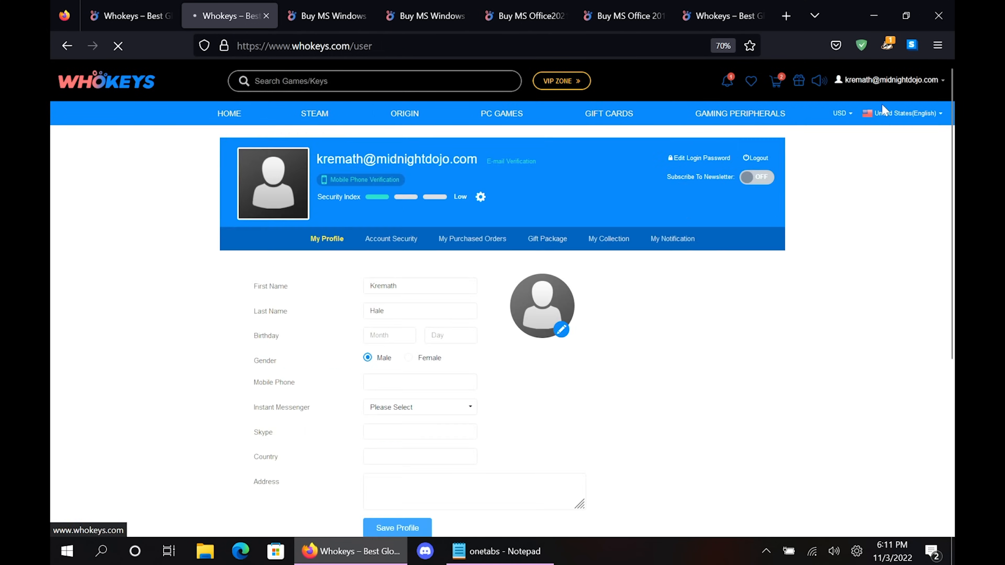
- View the purchased orders list and reveal the Windows 10 Pro order's key code
click(472, 239)
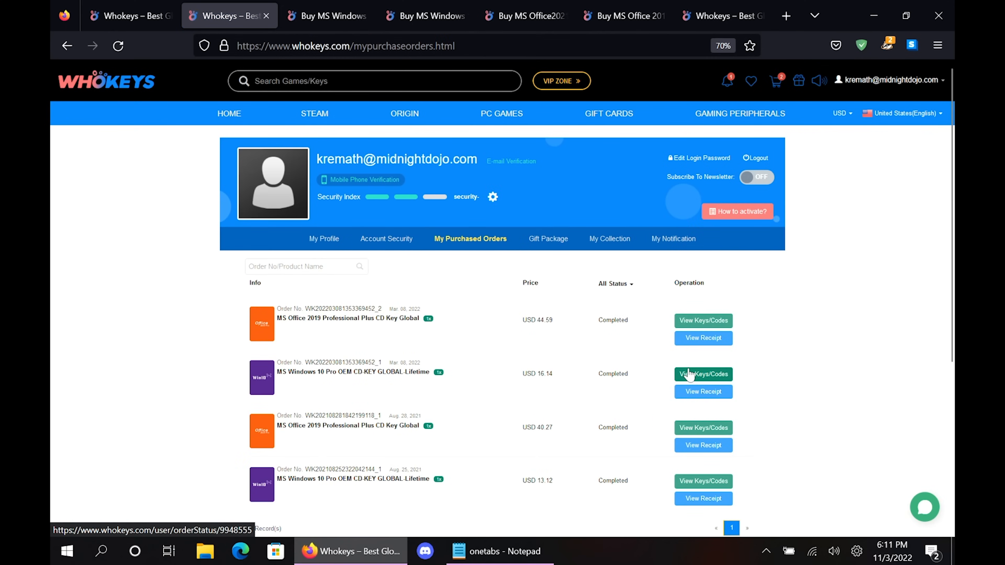
click(702, 374)
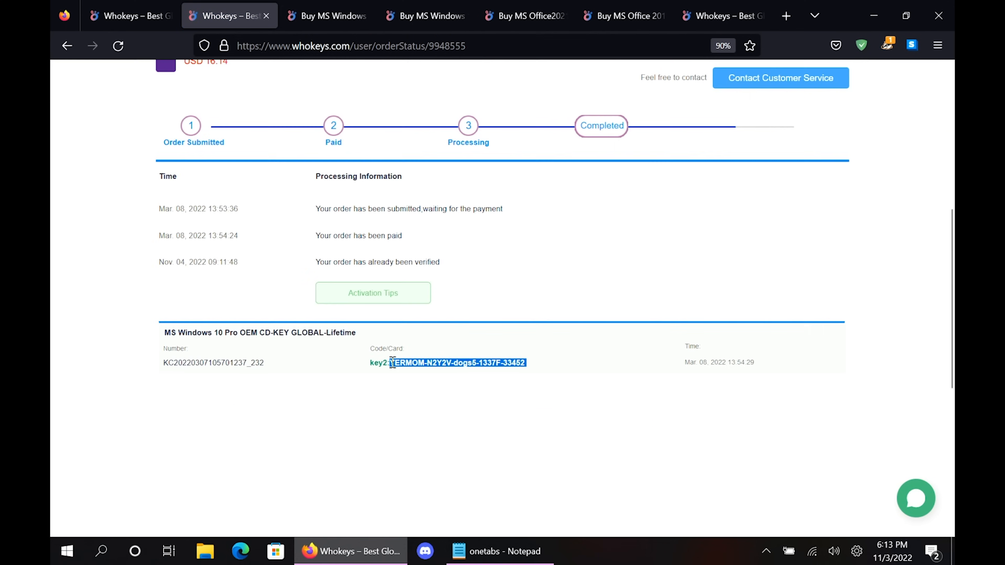
click(66, 551)
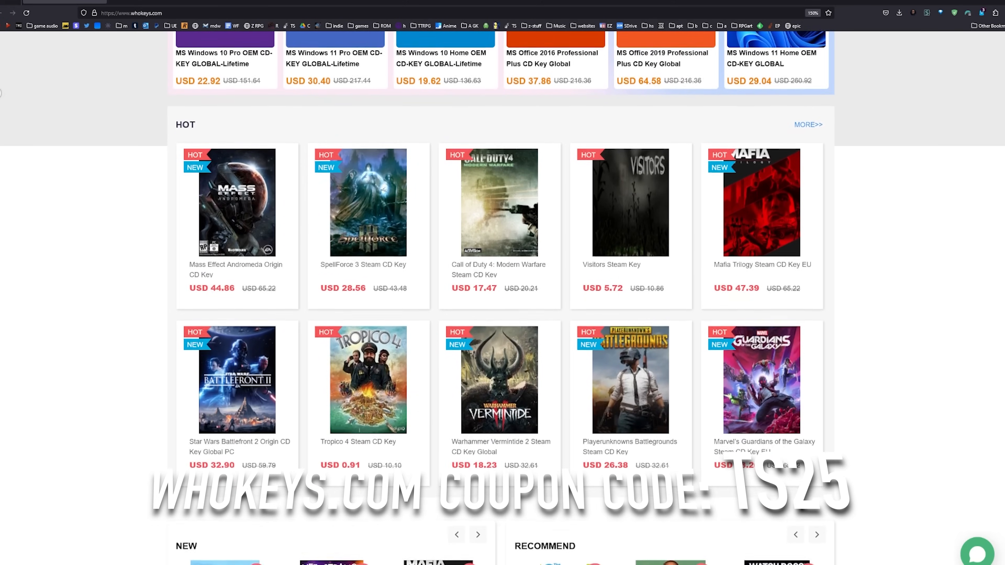
scroll(down, 3)
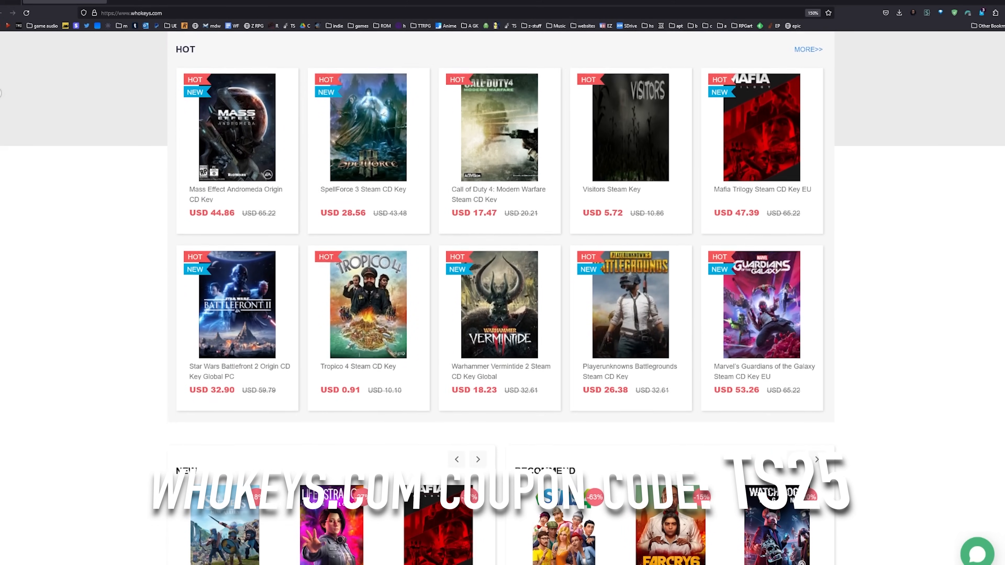
scroll(down, 3)
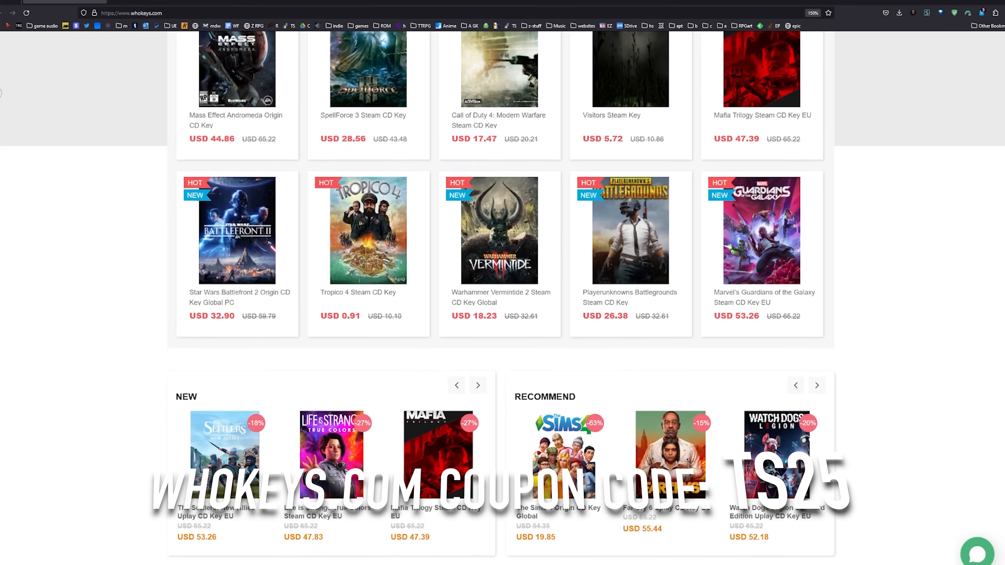